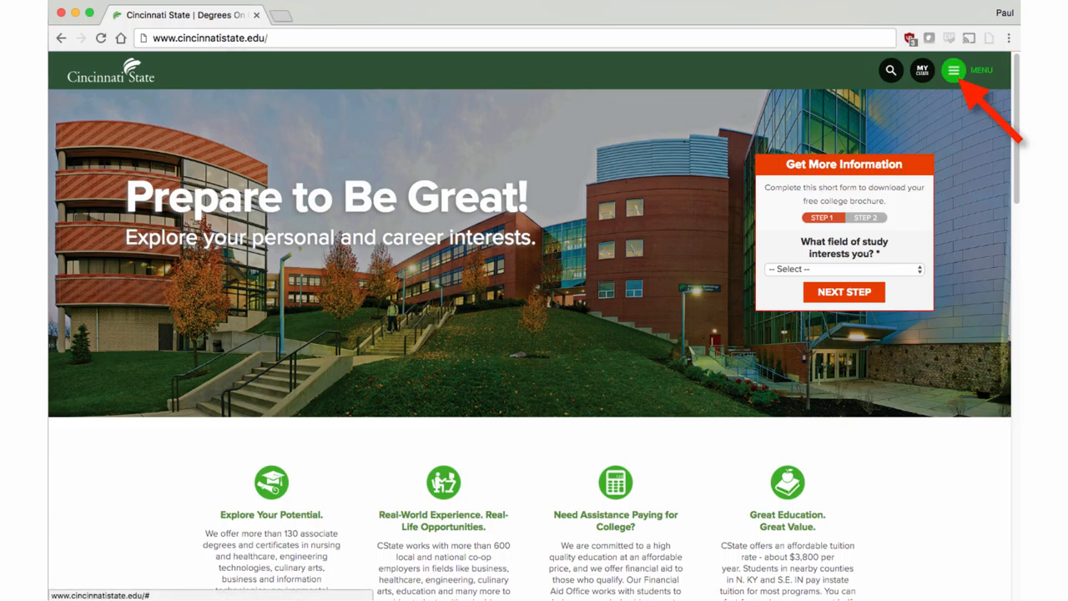
Step: Reach the Course Search page through the site menu's Academics section
click(953, 71)
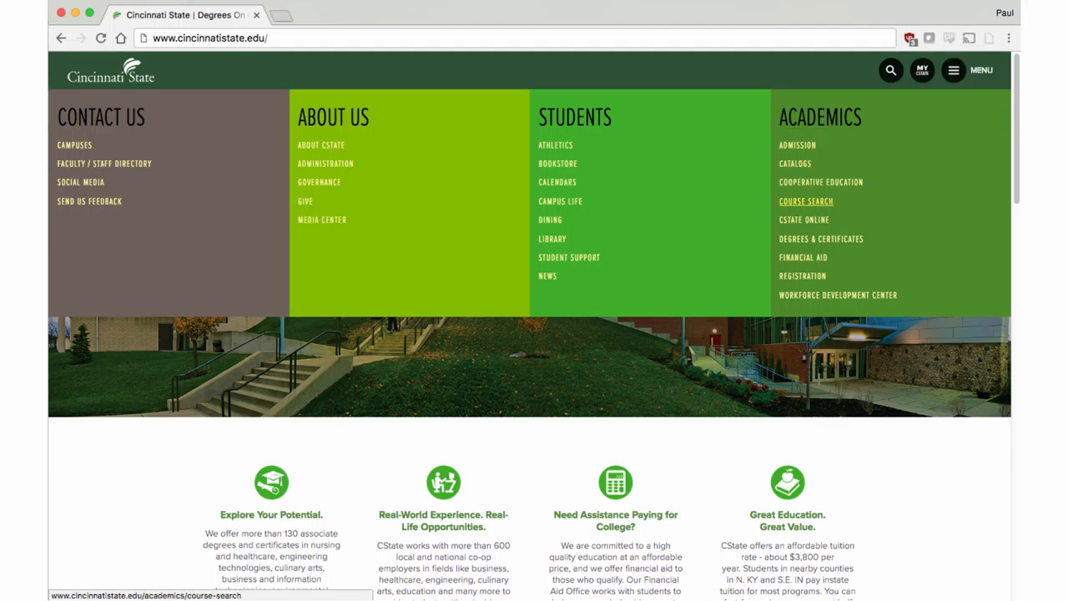
click(806, 200)
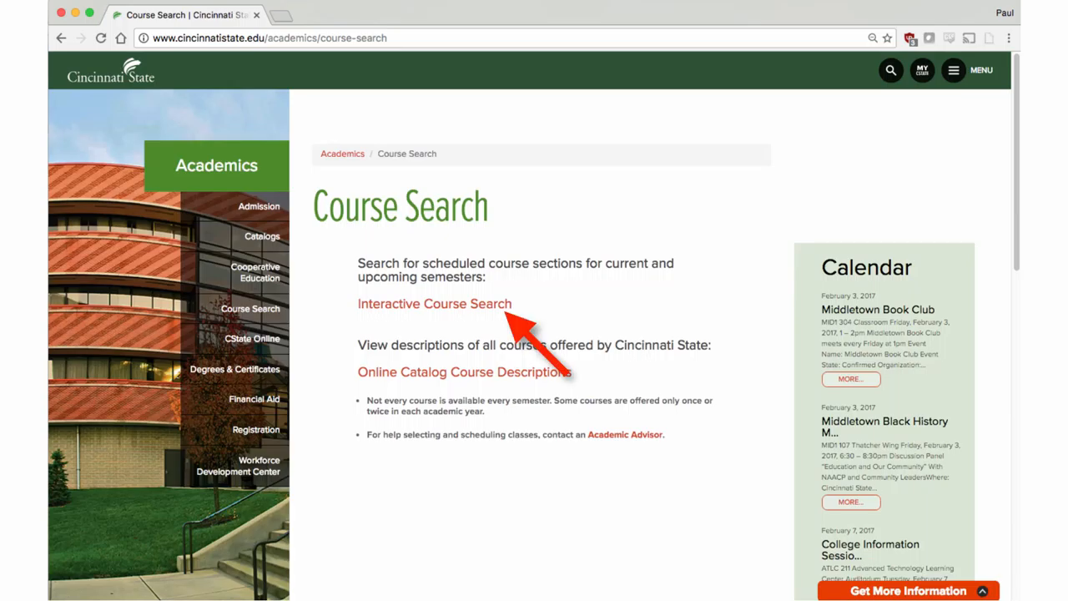
mouse_move(434, 304)
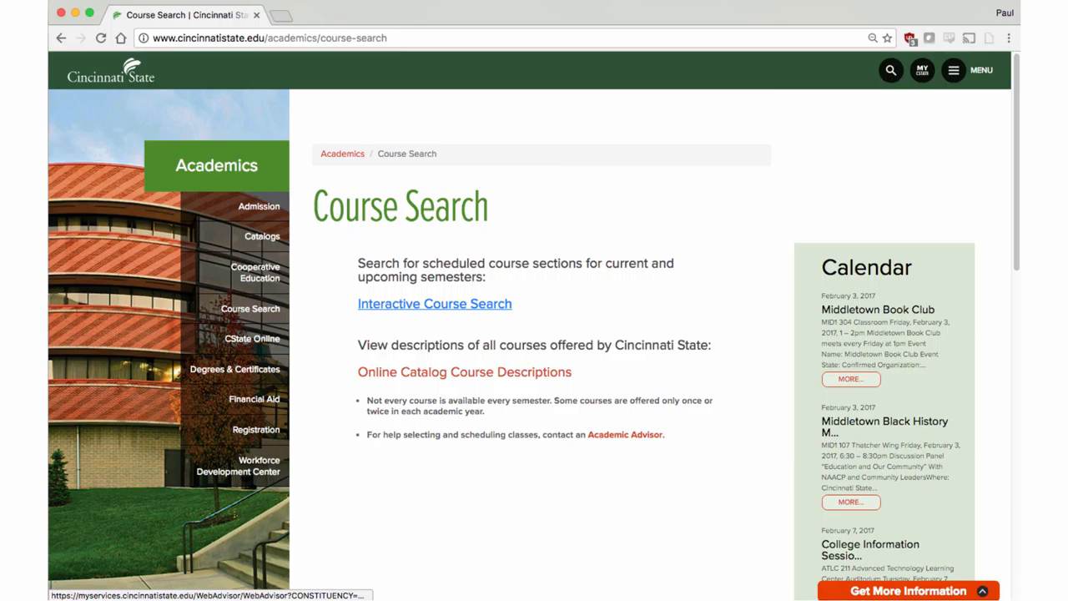
Step: Launch the Interactive Course Search to get the blank Search for Classes form
click(434, 304)
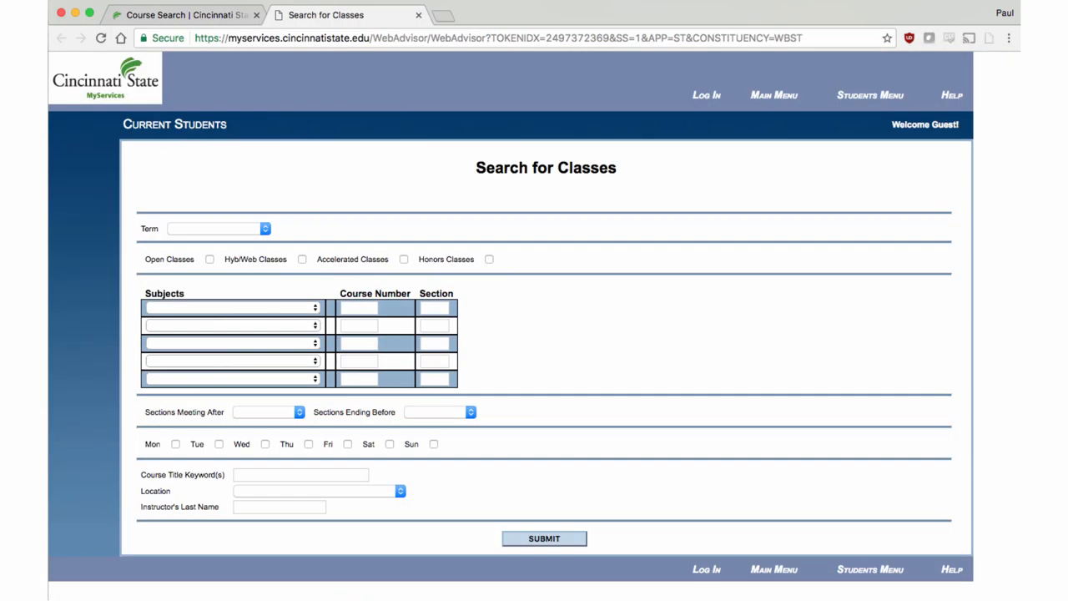
click(217, 227)
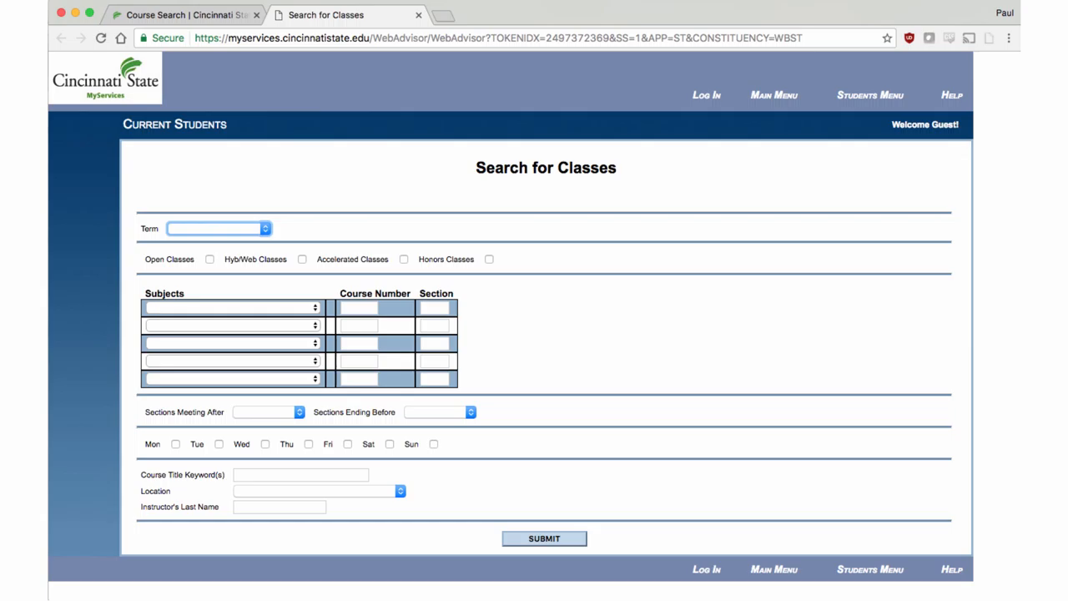
Step: Set term 16/FA - Fall 2016 and location WEB - On-Line With No Req Mtg Dates
click(217, 227)
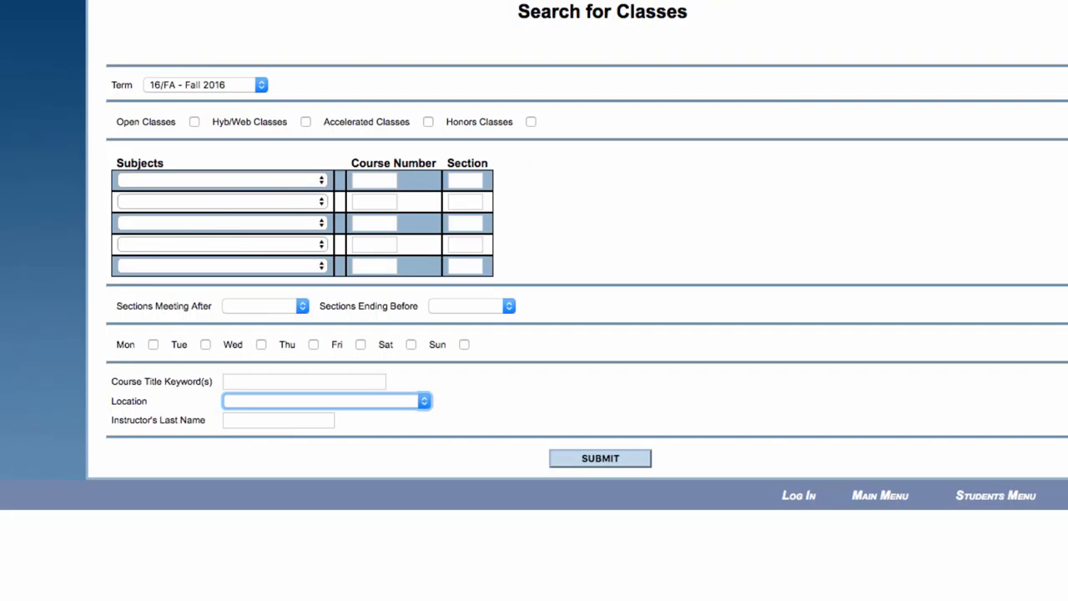
click(325, 401)
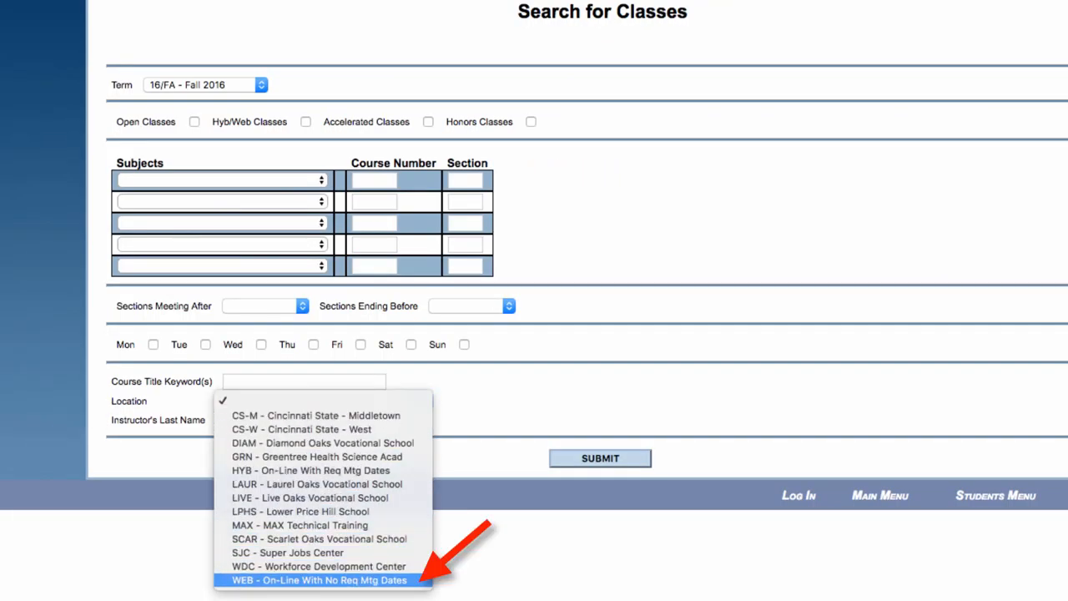
click(321, 581)
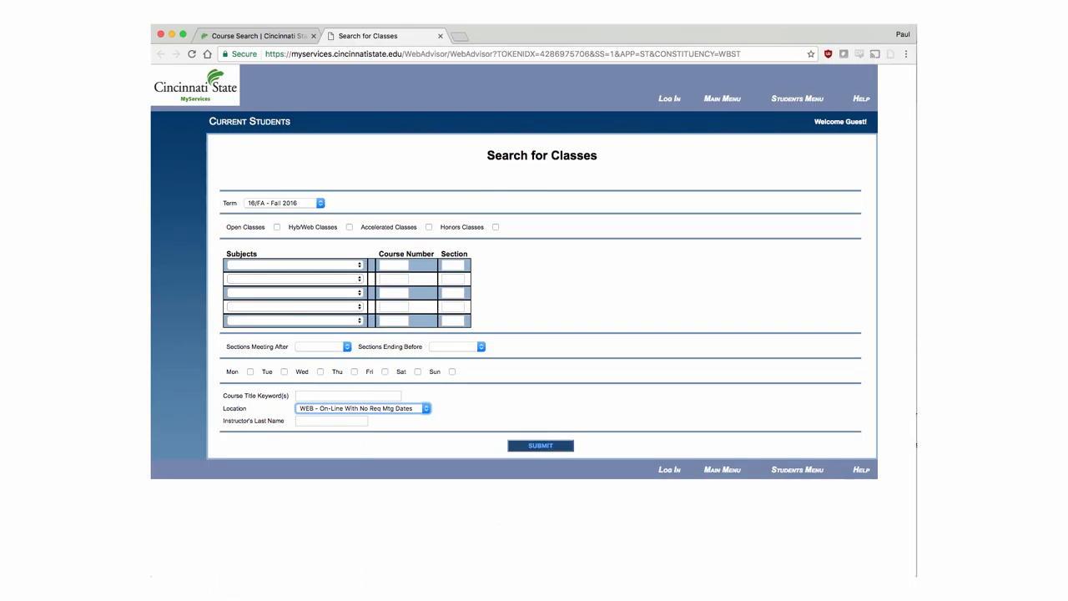
Step: Submit the search to list Fall 2016 WEB sections such as ACC-101 Financial Accounting
click(541, 444)
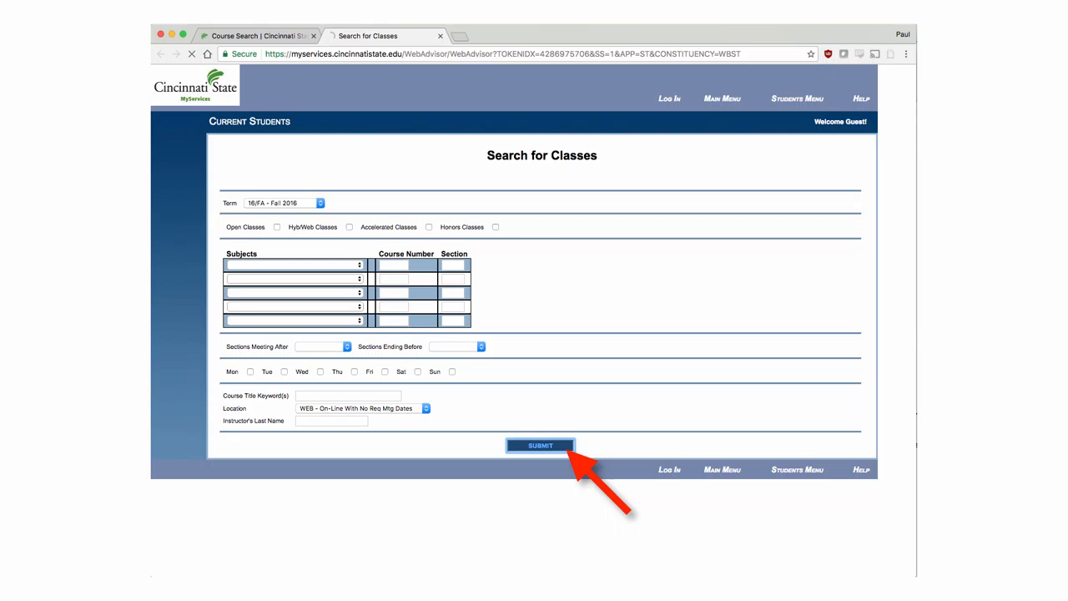
click(540, 444)
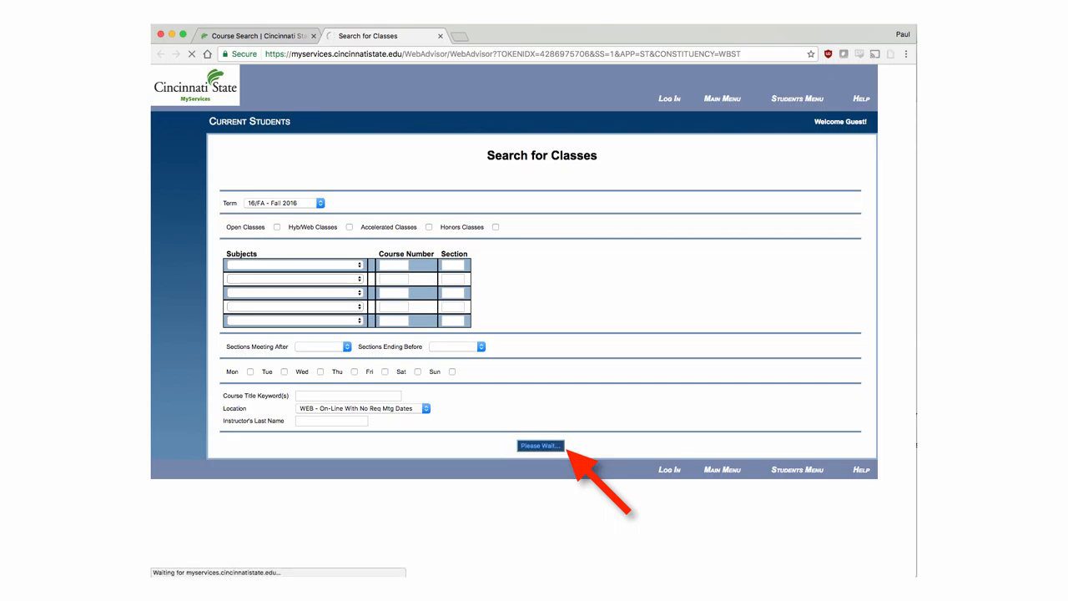
click(541, 444)
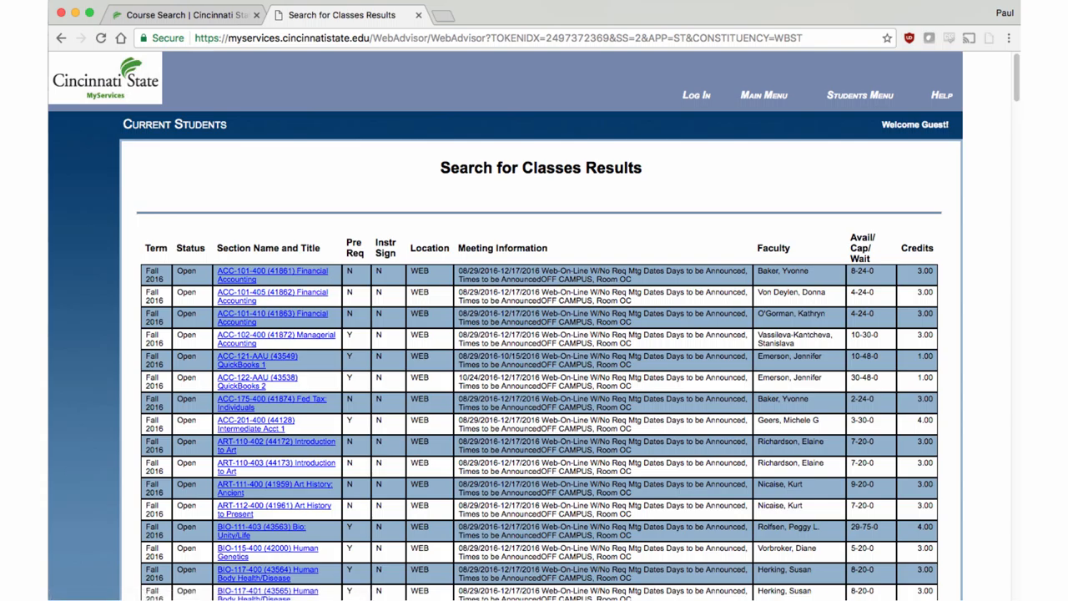
Step: View Section Information for ACC-101-400 Financial Accounting, then go back to the results
click(272, 274)
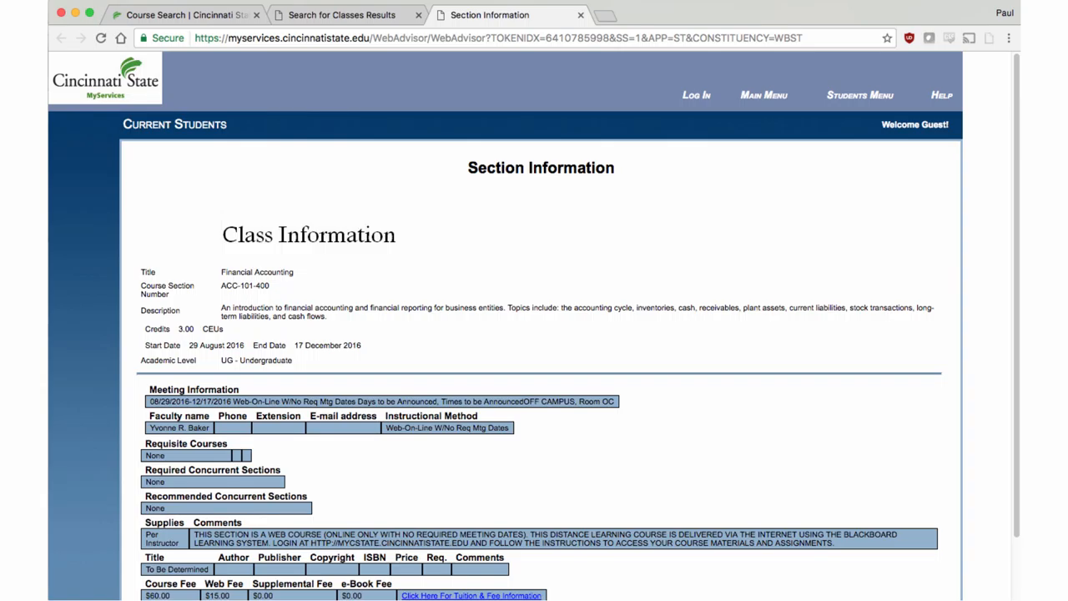
click(342, 15)
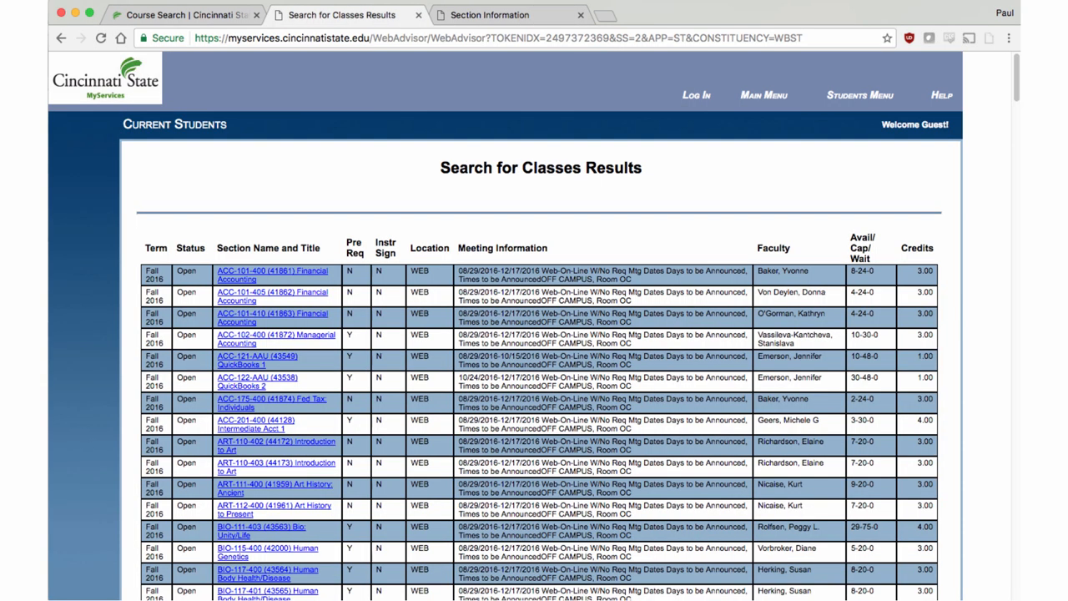